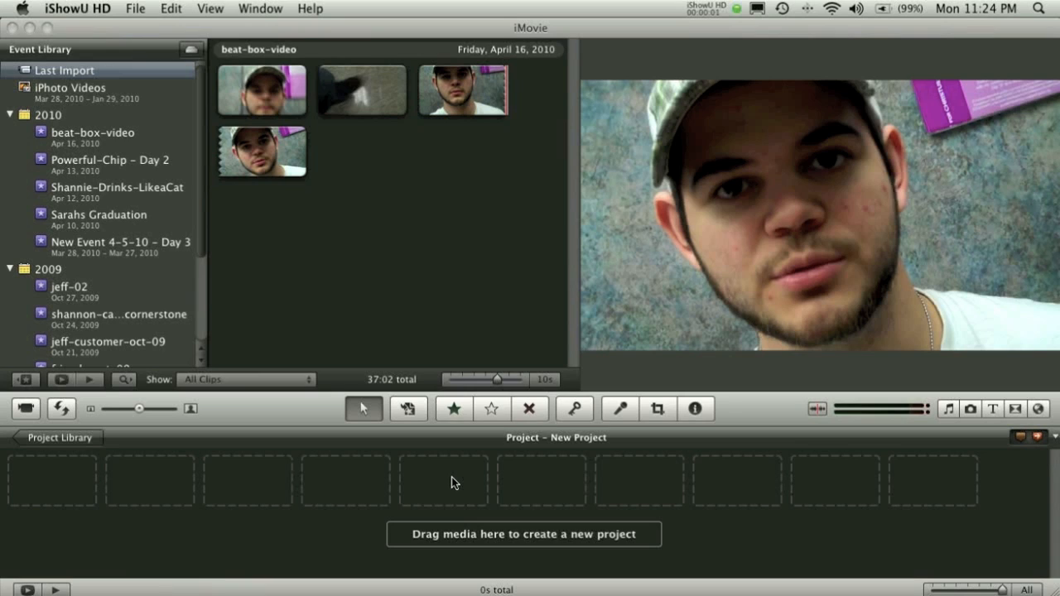
{"action": "mouse_move", "coordinate": [333, 291]}
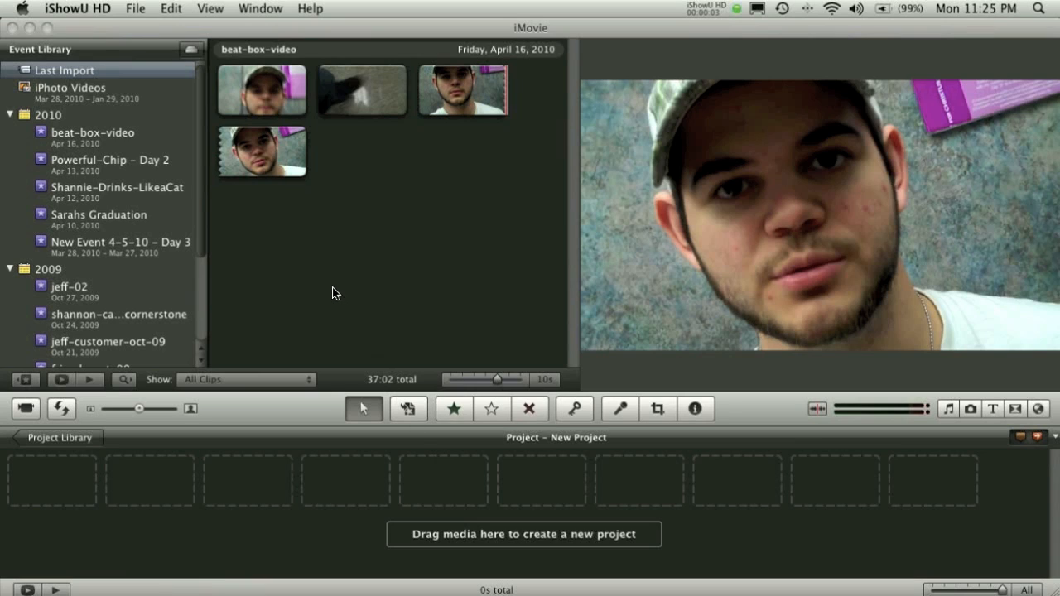
{"action": "mouse_move", "coordinate": [331, 278]}
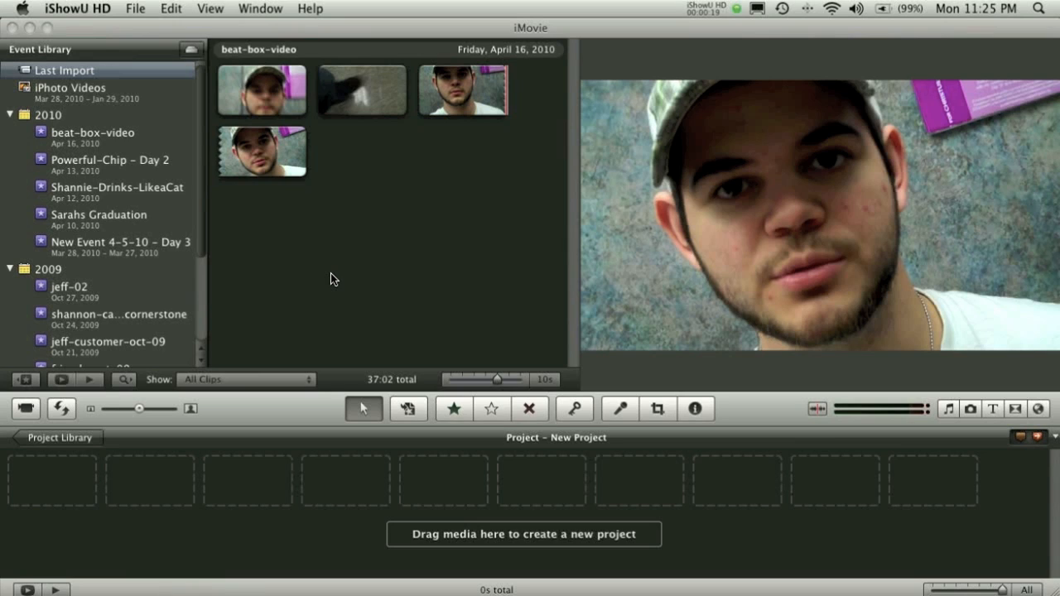
{"action": "mouse_move", "coordinate": [307, 285]}
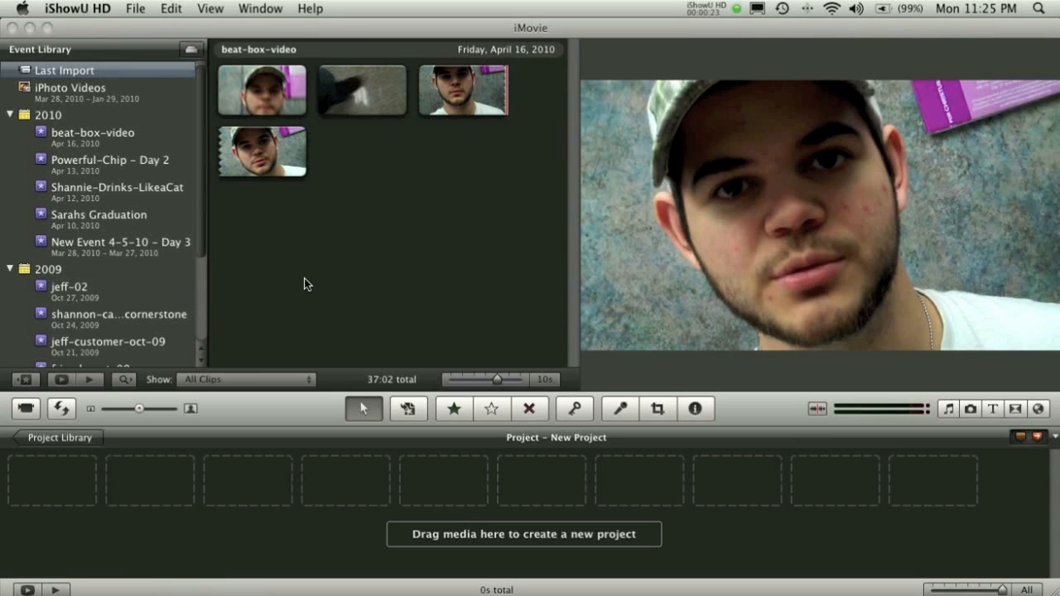
{"action": "mouse_move", "coordinate": [192, 89]}
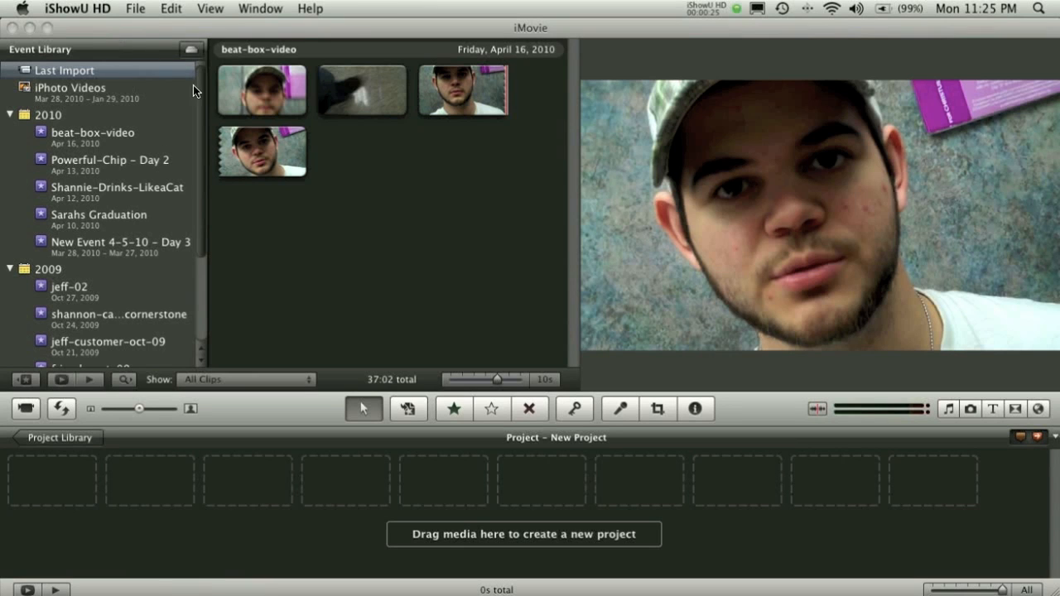
Enable Show Advanced Tools in iMovie's General preferences and close the preferences window.
{"action": "left_click", "coordinate": [65, 8]}
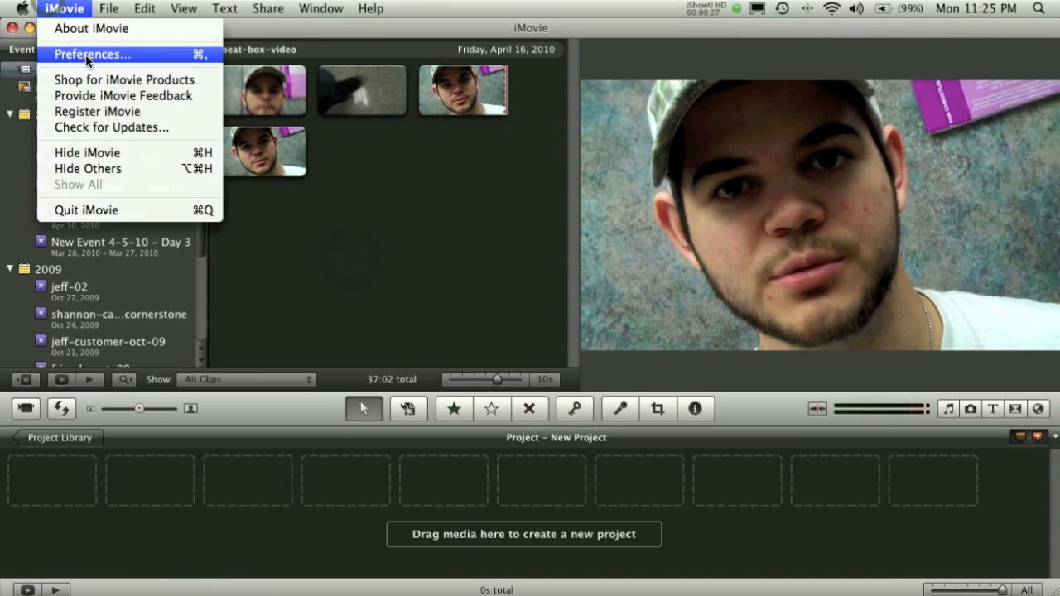
{"action": "left_click", "coordinate": [92, 53]}
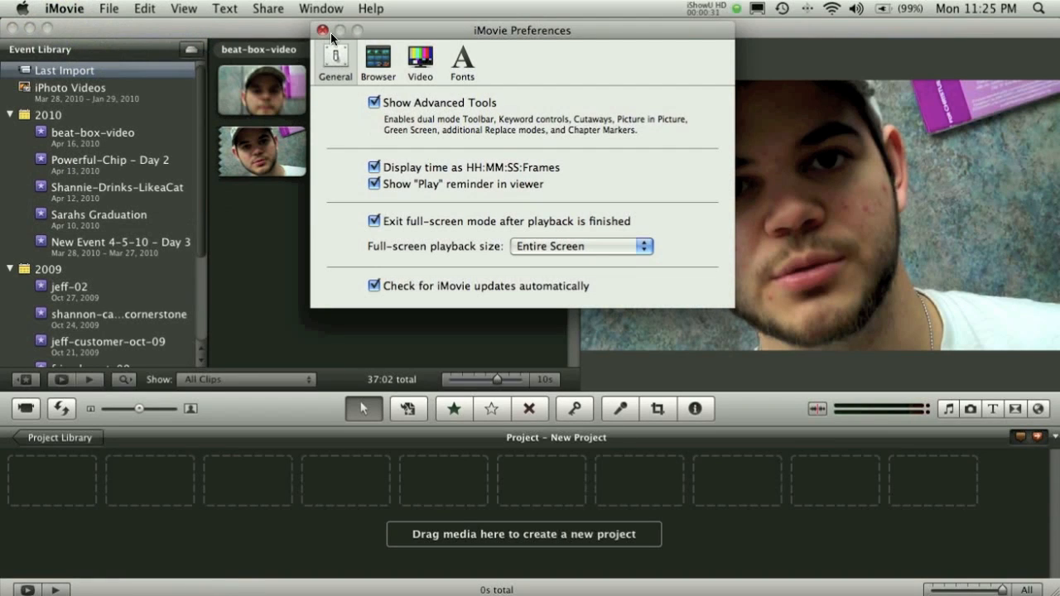
{"action": "left_click", "coordinate": [323, 30]}
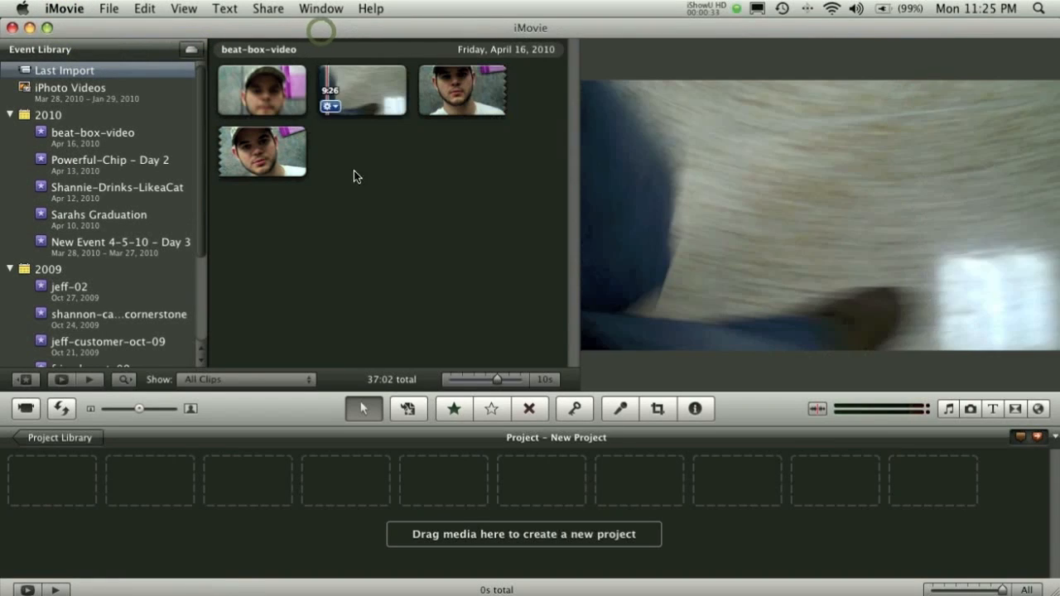
Add the talking-head clip to the empty project, then select the walking clip.
{"action": "left_click", "coordinate": [248, 90]}
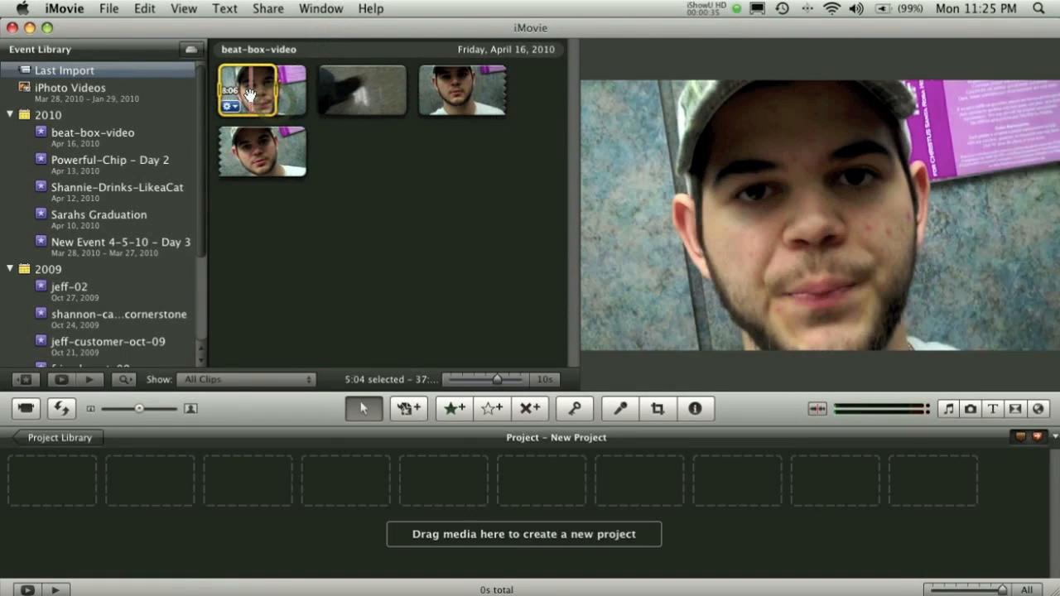
{"action": "left_click_drag", "start_coordinate": [262, 91], "coordinate": [50, 481]}
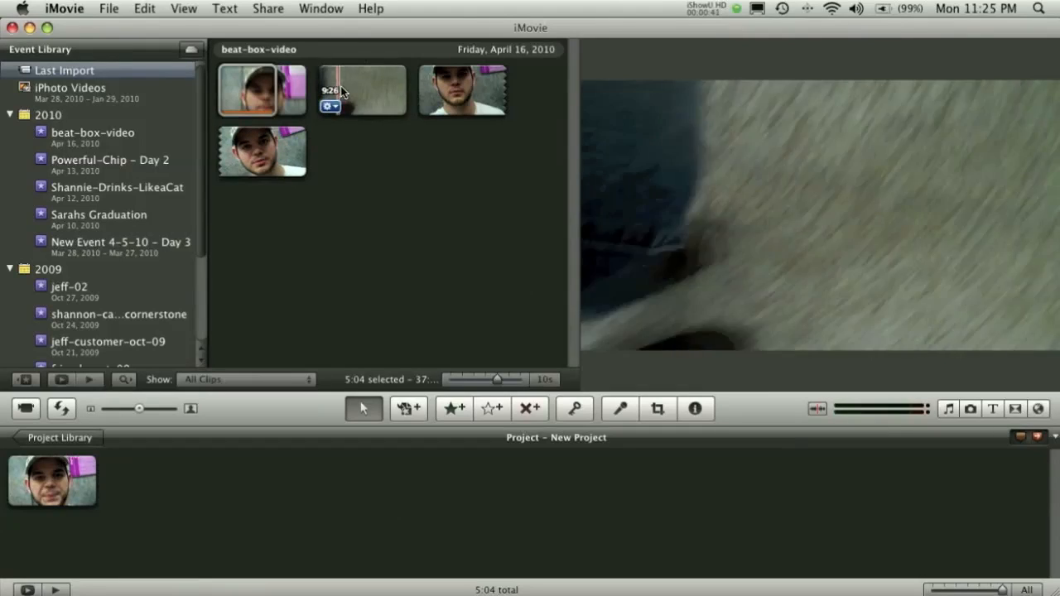
{"action": "left_click", "coordinate": [361, 89]}
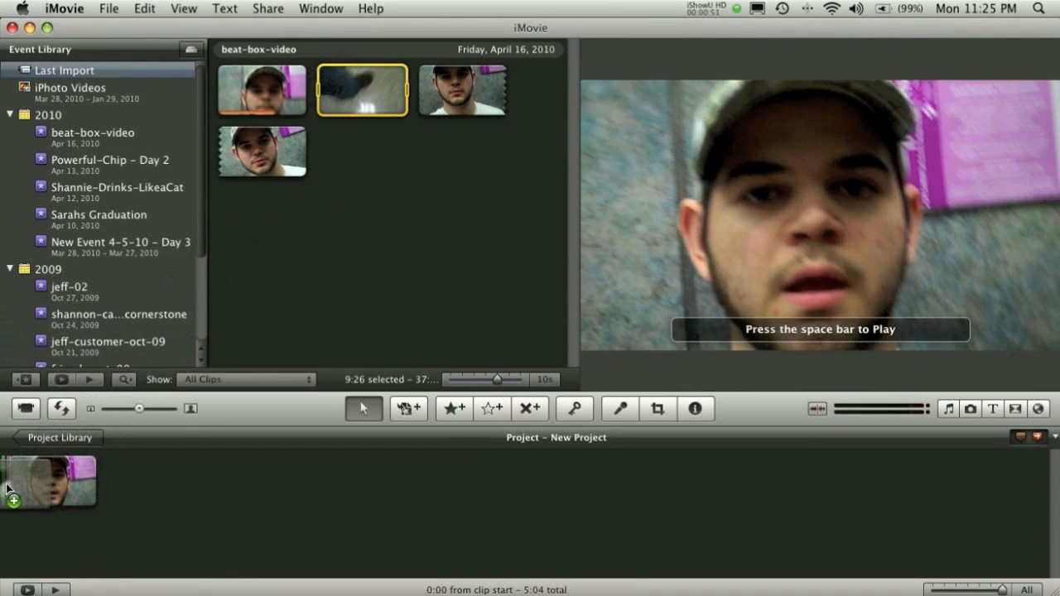
Drop the walking clip onto the project clip as a Picture in Picture inset.
{"action": "left_click", "coordinate": [14, 487]}
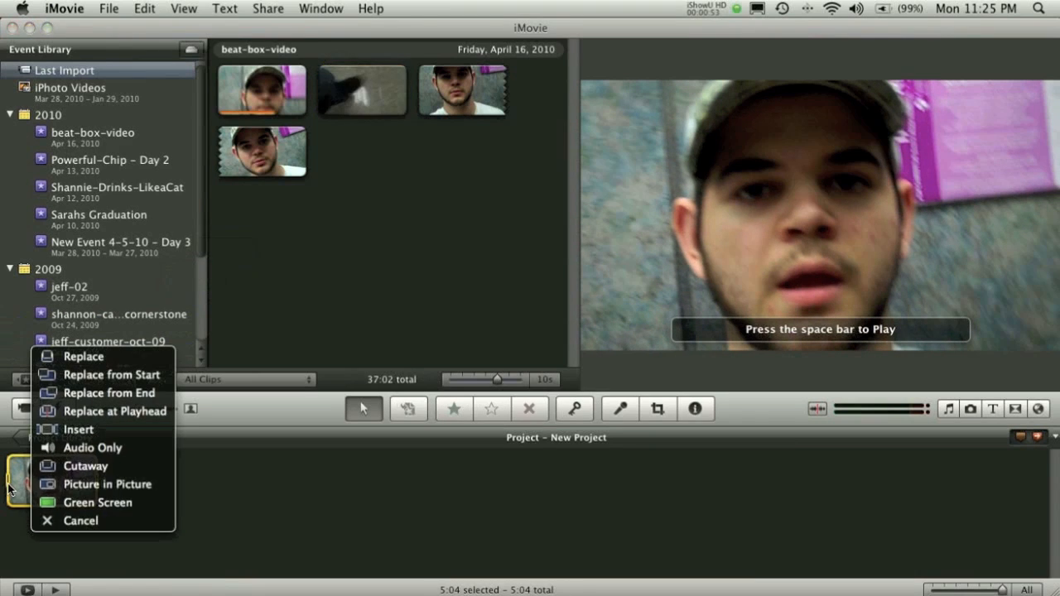
{"action": "mouse_move", "coordinate": [100, 504]}
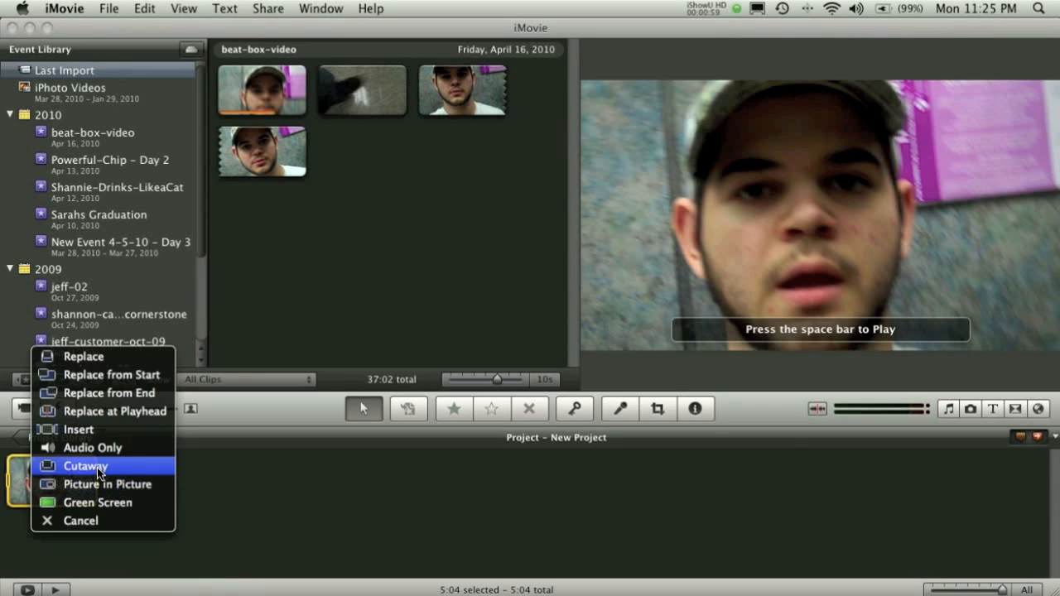
{"action": "mouse_move", "coordinate": [108, 484]}
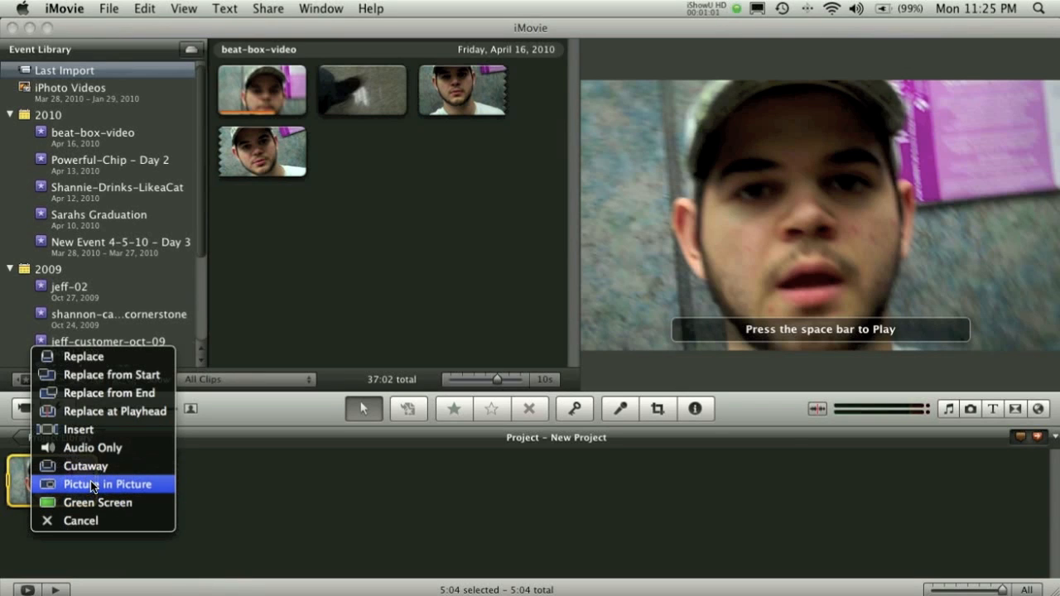
{"action": "left_click", "coordinate": [108, 484]}
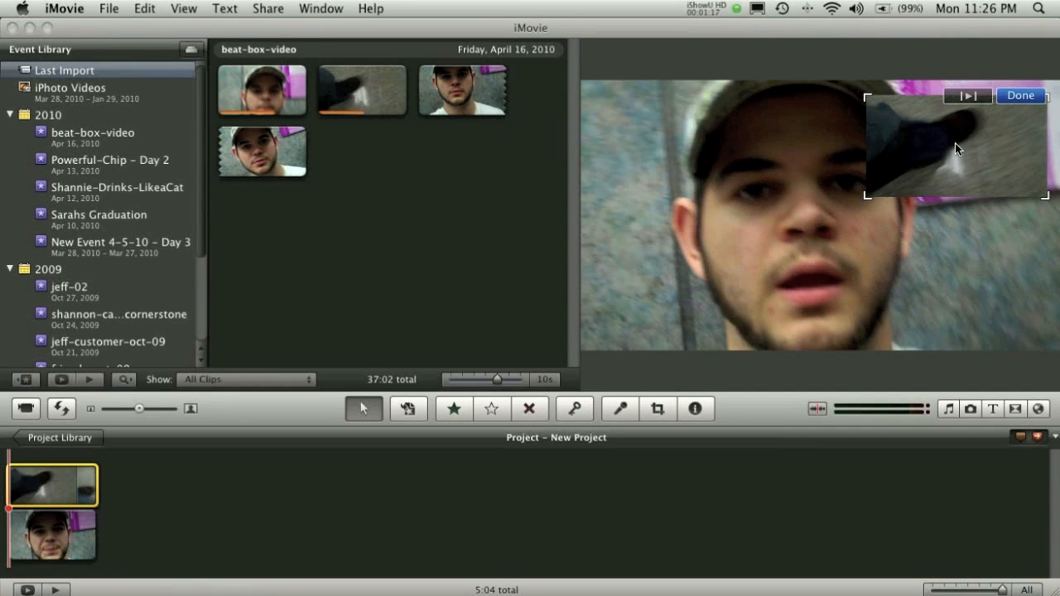
{"action": "mouse_move", "coordinate": [961, 156]}
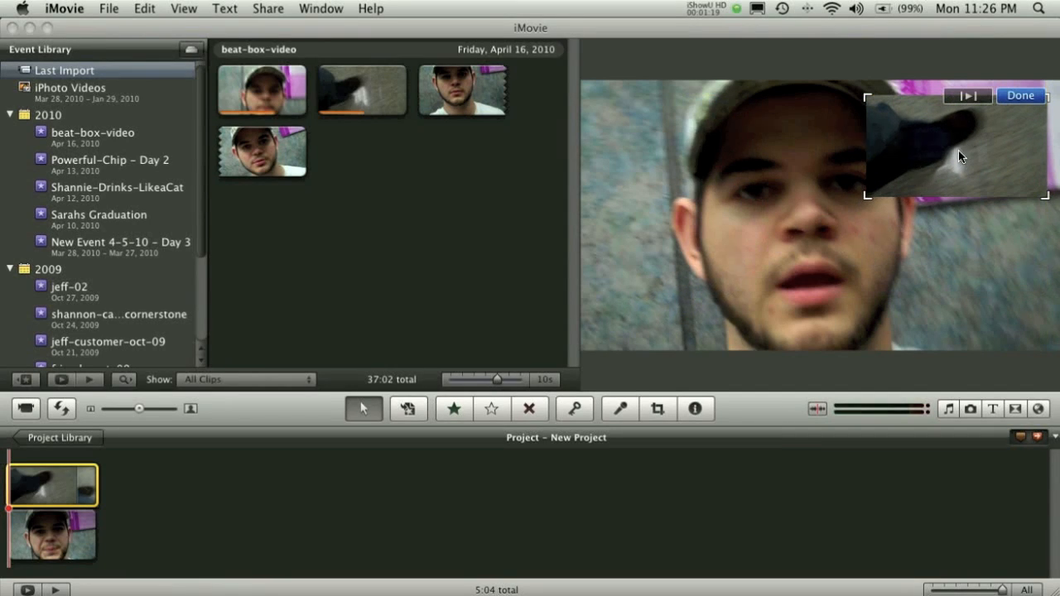
Drag the walking-clip inset from the upper right down to the lower left of the frame.
{"action": "left_click_drag", "start_coordinate": [957, 152], "coordinate": [853, 195]}
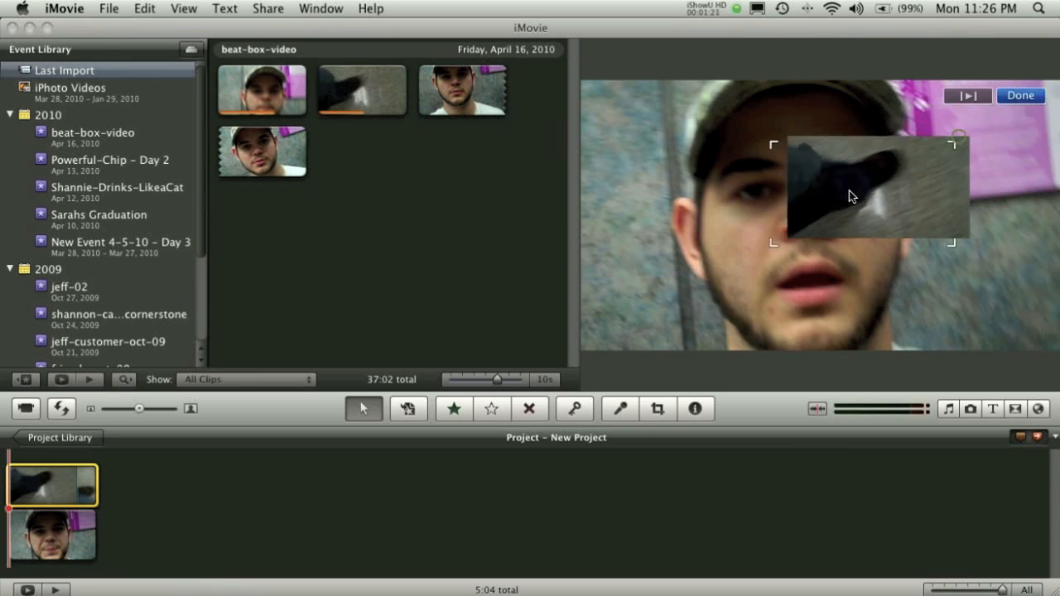
{"action": "left_click_drag", "start_coordinate": [874, 186], "coordinate": [676, 290]}
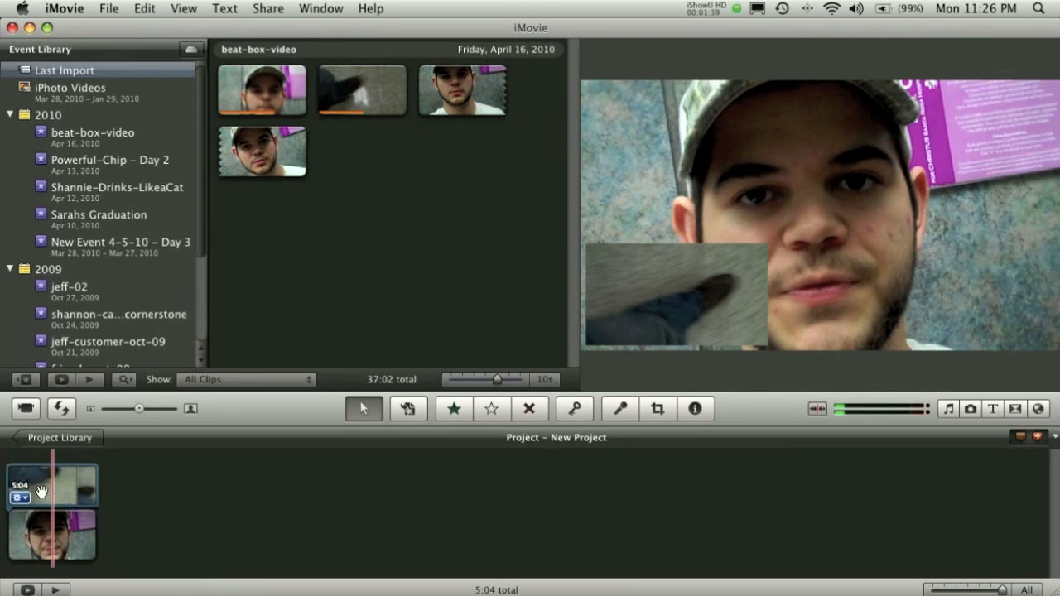
Set the talking-head clip's volume to 0% in the Inspector, then show the Transitions browser.
{"action": "left_click", "coordinate": [51, 536]}
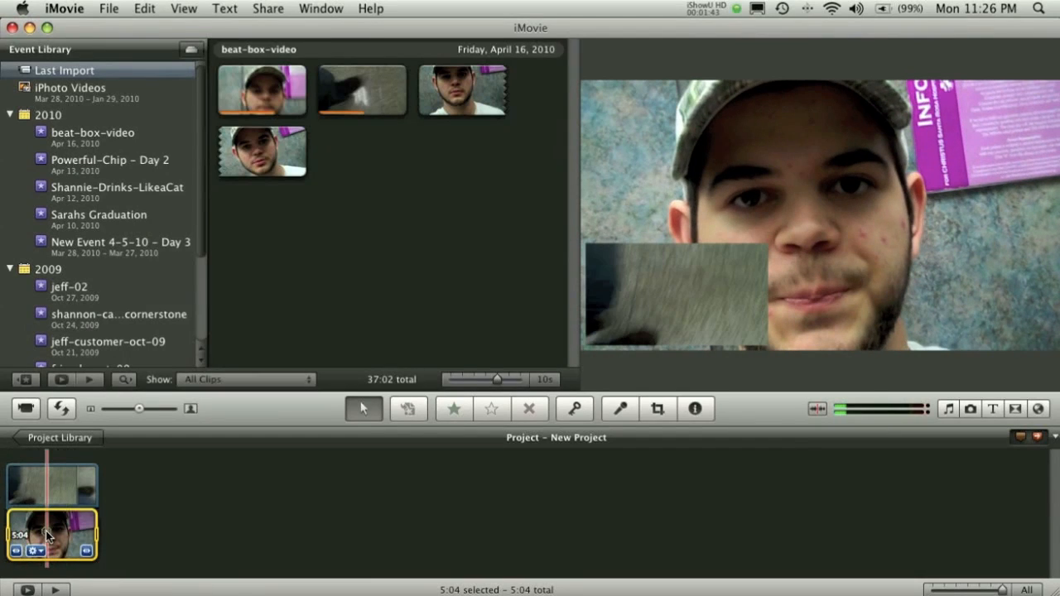
{"action": "left_click", "coordinate": [695, 408]}
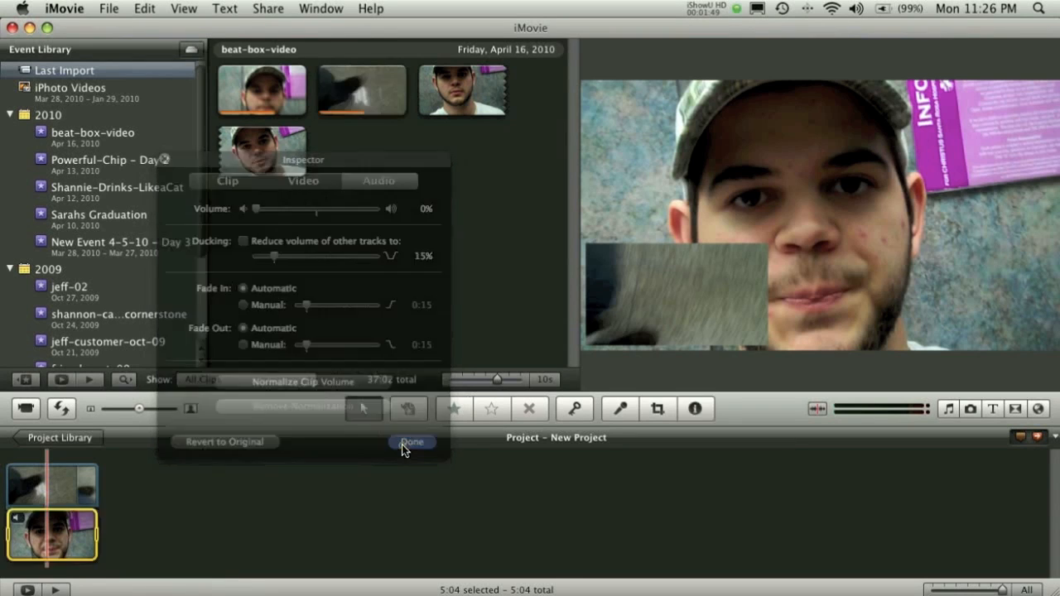
{"action": "left_click", "coordinate": [411, 440]}
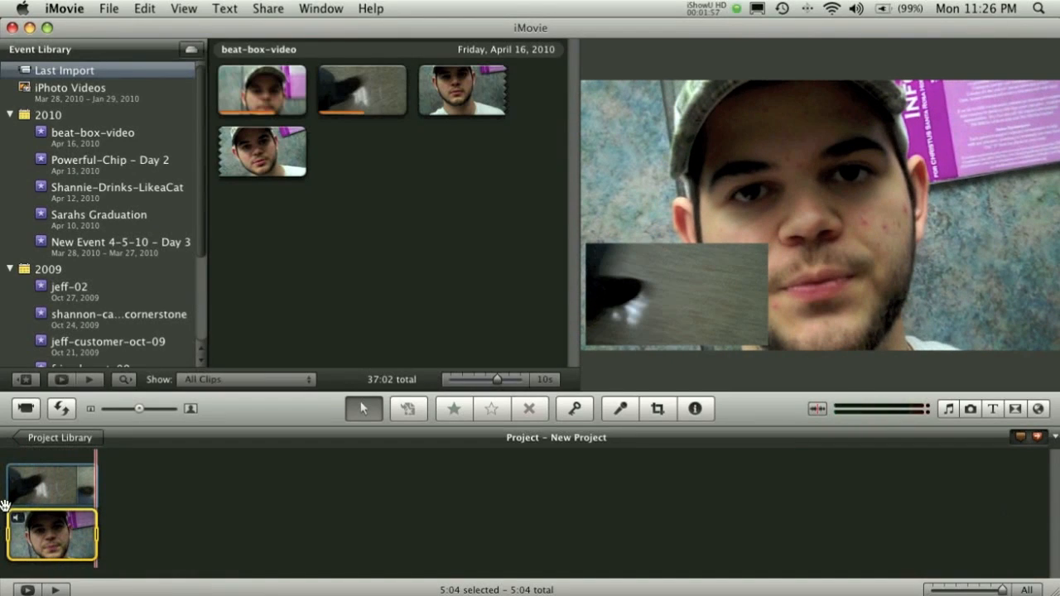
{"action": "left_click", "coordinate": [1015, 407]}
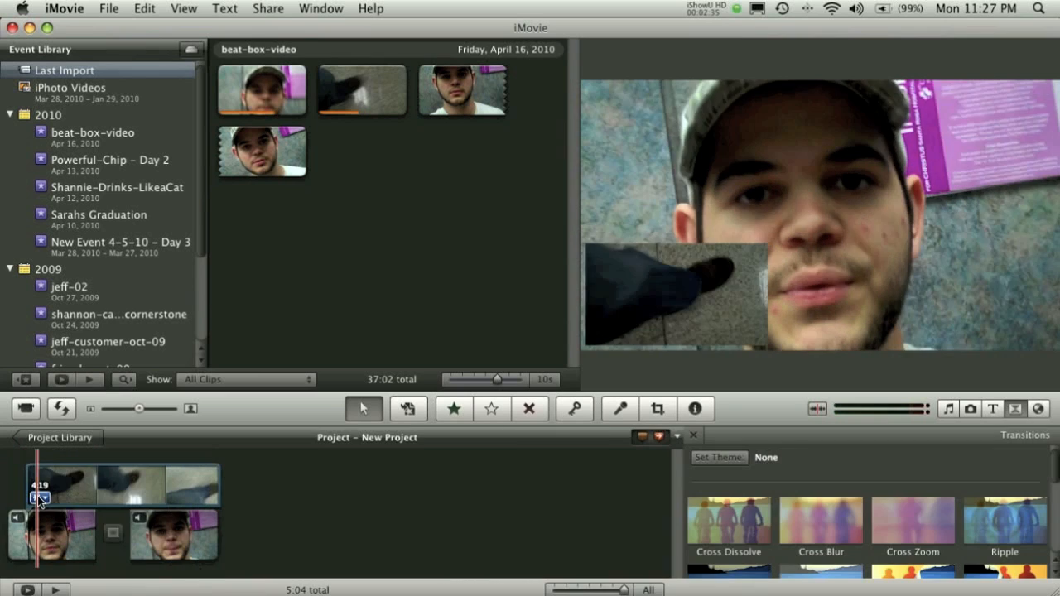